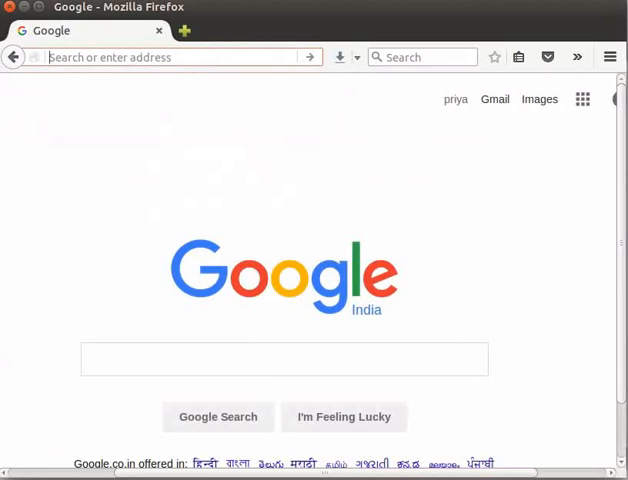
Enter a username, a gmail.com email address and a password in the GitHub sign-up form.
{"action": "type", "text": "ww"}
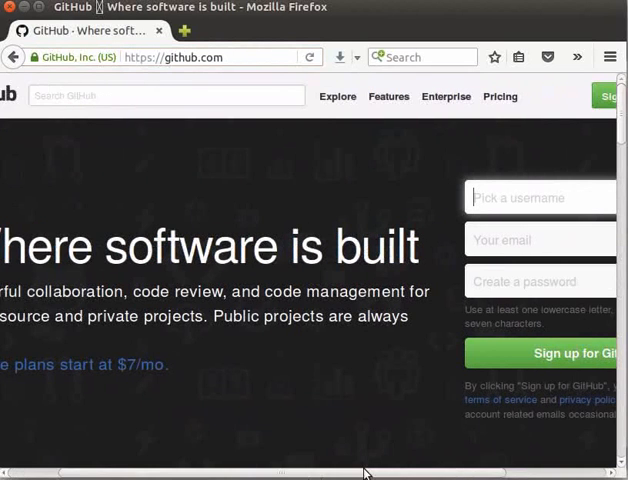
{"action": "scroll", "scroll_direction": "right", "scroll_amount": 3}
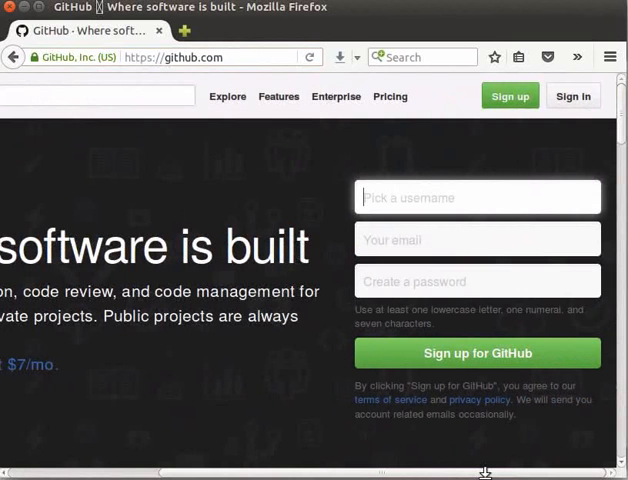
{"action": "type", "text": "priya-spoken"}
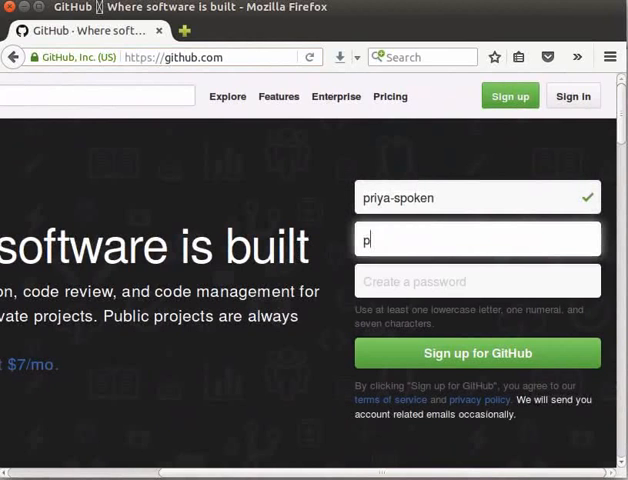
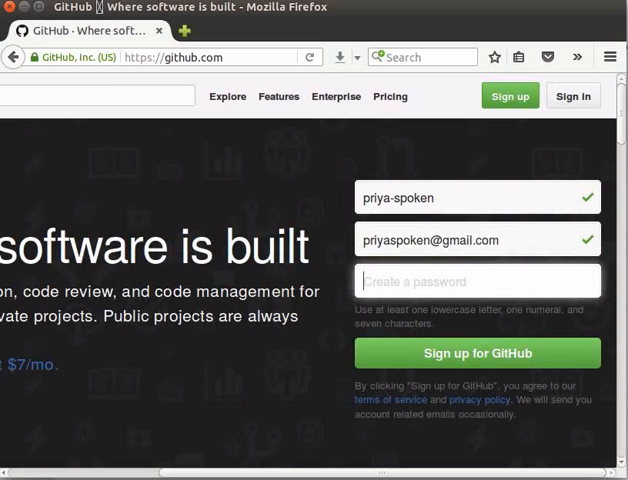
{"action": "type", "text": "•••••"}
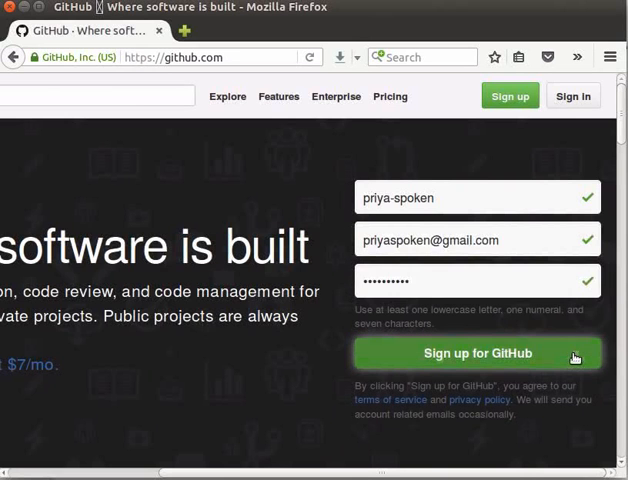
Submit the sign-up details, choose the Free plan and finish creating the account.
{"action": "left_click", "coordinate": [477, 353]}
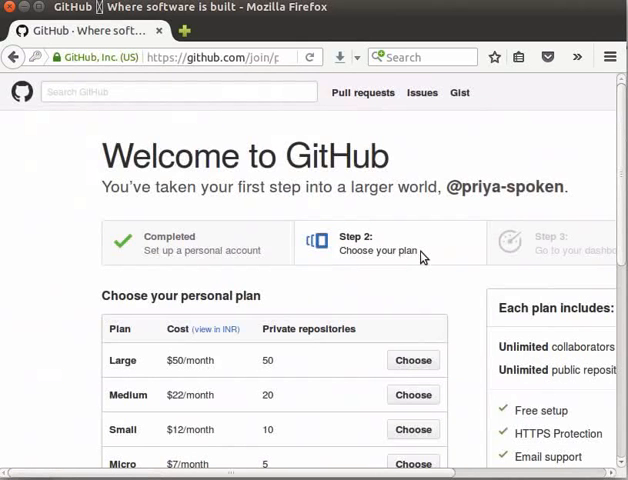
{"action": "left_click", "coordinate": [413, 279]}
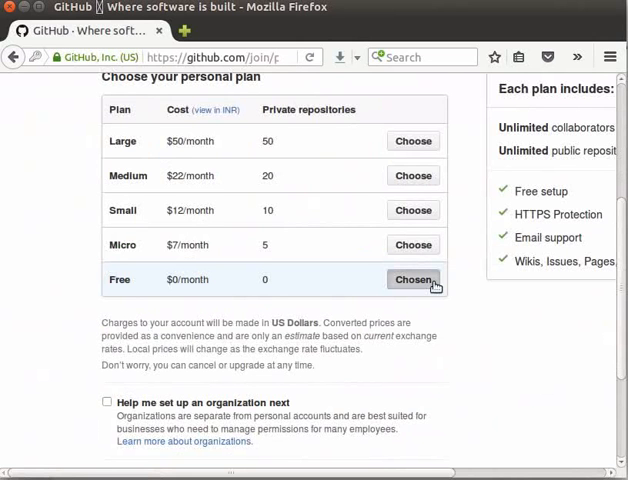
{"action": "scroll", "scroll_direction": "down", "scroll_amount": 3}
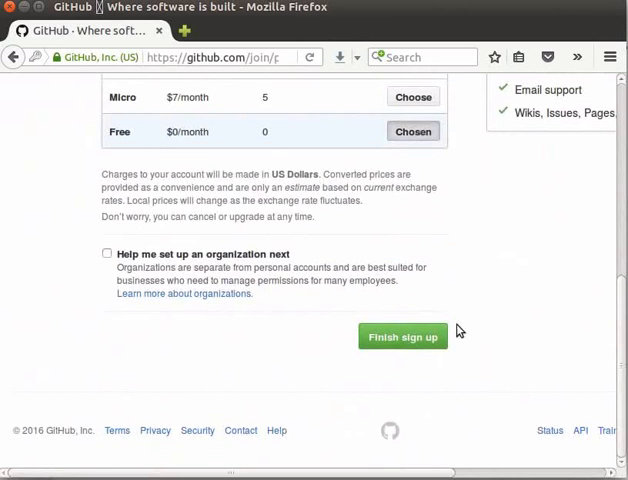
{"action": "mouse_move", "coordinate": [437, 334]}
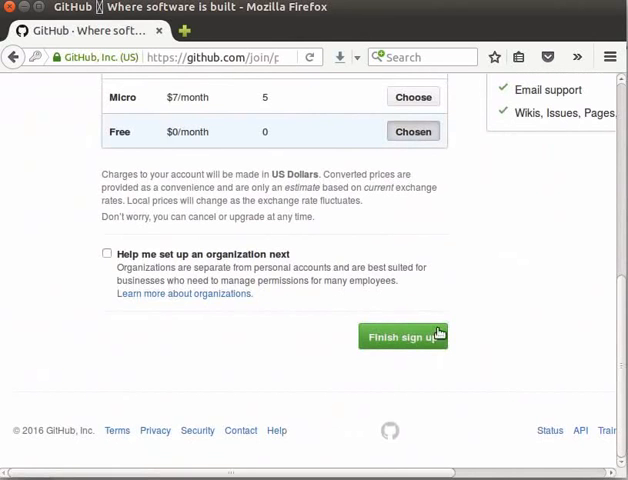
{"action": "left_click", "coordinate": [403, 336]}
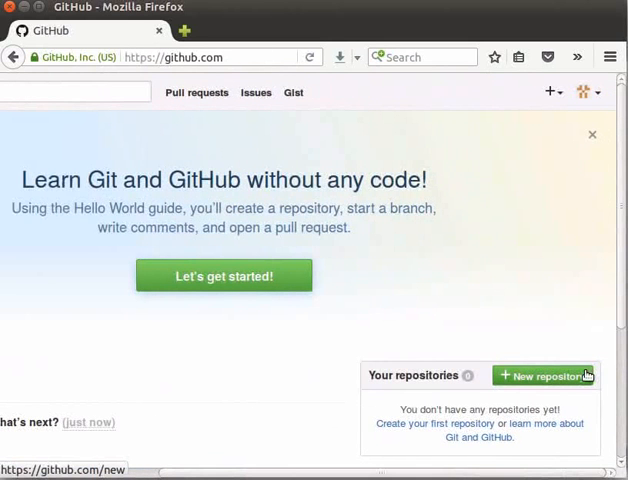
Try starting a new repository and reach the 'Please verify your email address' notice.
{"action": "left_click", "coordinate": [546, 376]}
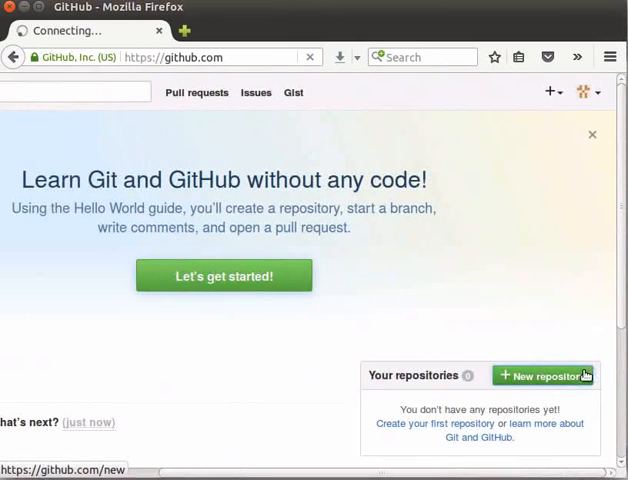
{"action": "left_click", "coordinate": [543, 375]}
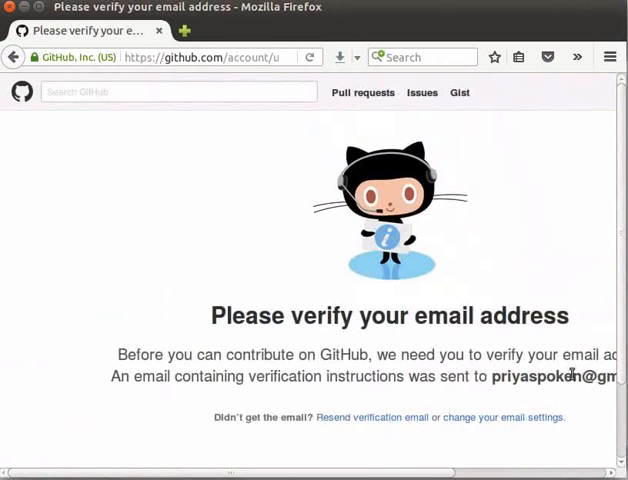
{"action": "mouse_move", "coordinate": [239, 301]}
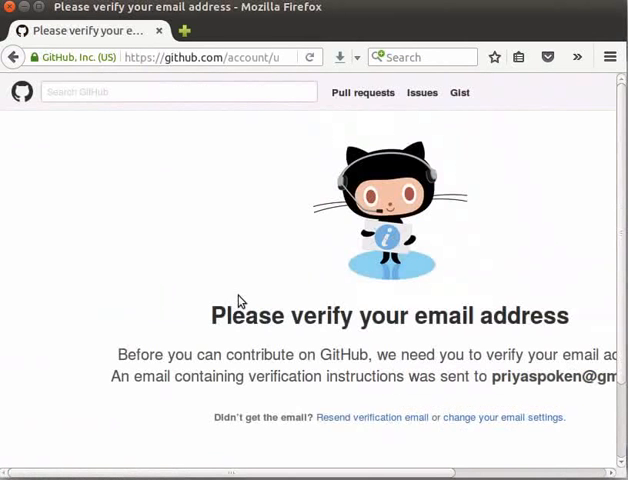
{"action": "triple_click", "coordinate": [389, 315]}
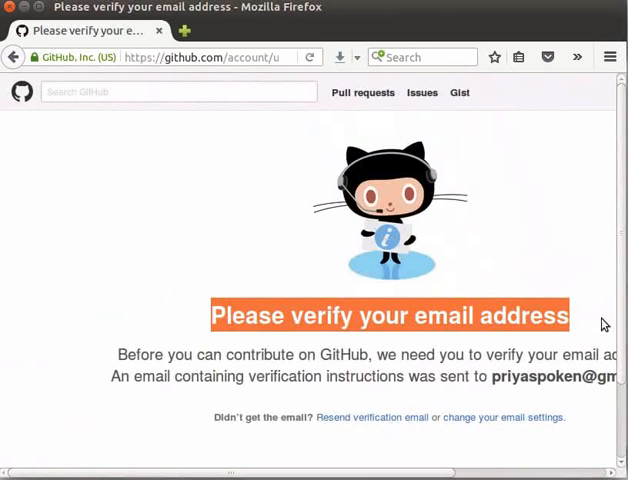
{"action": "mouse_move", "coordinate": [587, 335]}
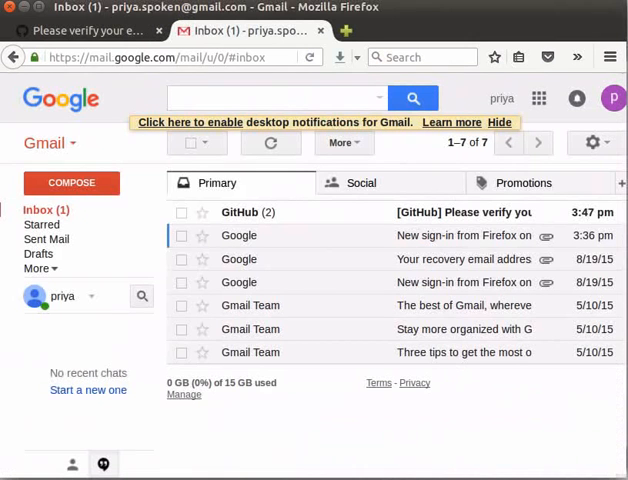
{"action": "mouse_move", "coordinate": [264, 212]}
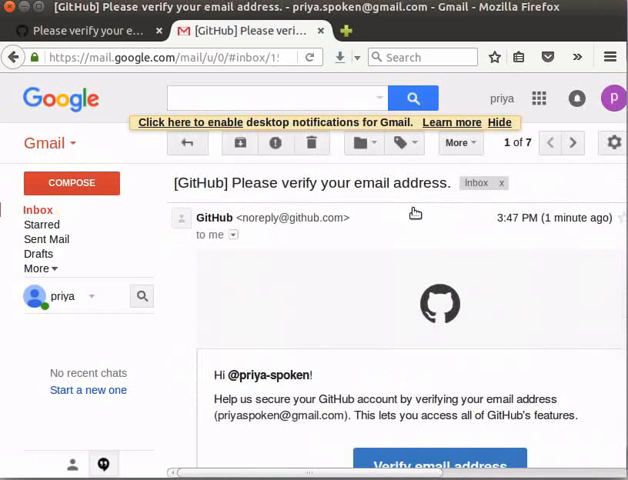
Open GitHub's verification email in Gmail and follow its Verify email address link.
{"action": "double_click", "coordinate": [340, 182]}
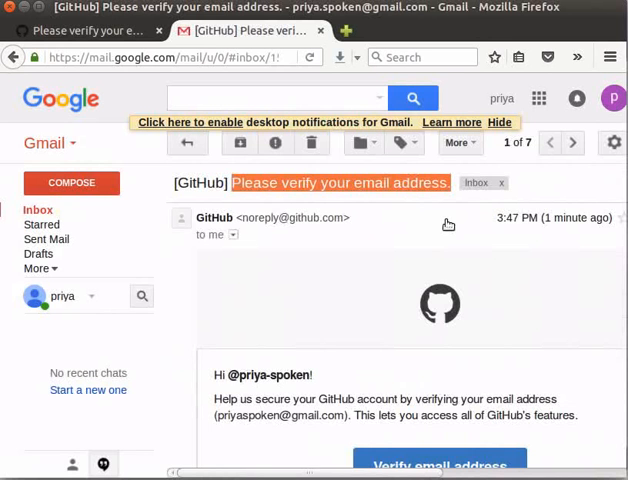
{"action": "scroll", "scroll_direction": "down", "scroll_amount": 3}
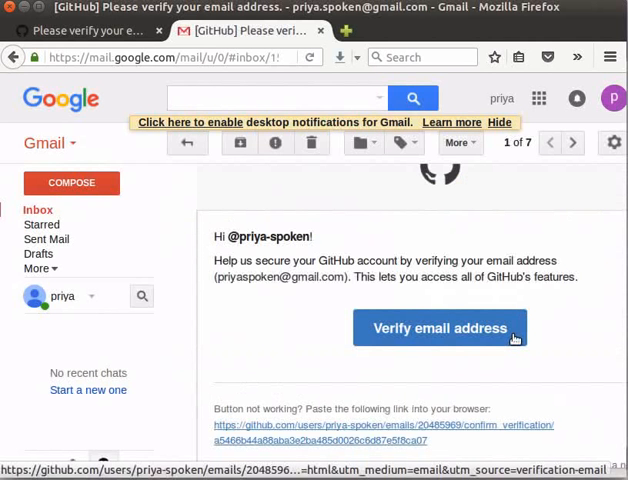
{"action": "left_click", "coordinate": [440, 327]}
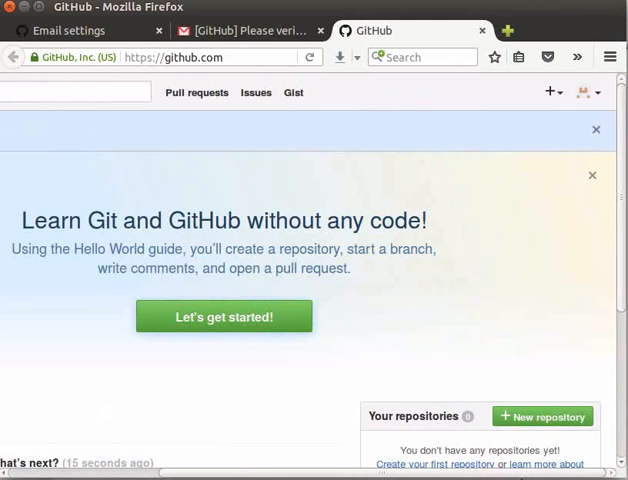
Start a new repository named 'stories' and set its visibility to Private.
{"action": "left_click", "coordinate": [543, 416]}
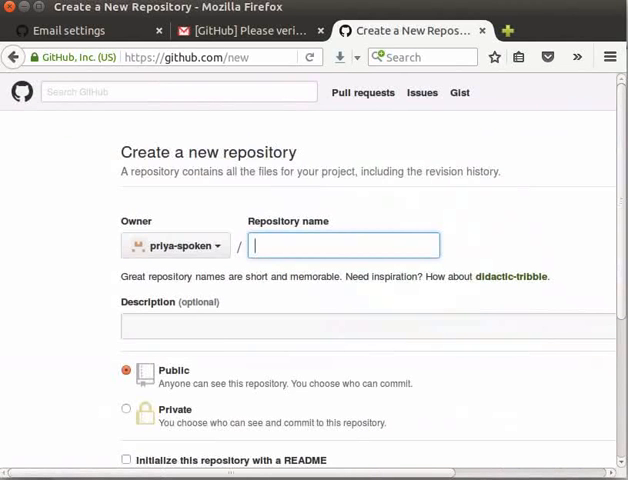
{"action": "type", "text": "stor"}
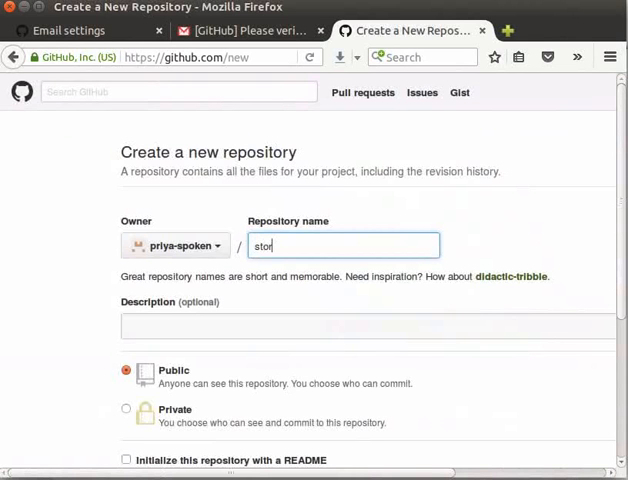
{"action": "type", "text": "ies"}
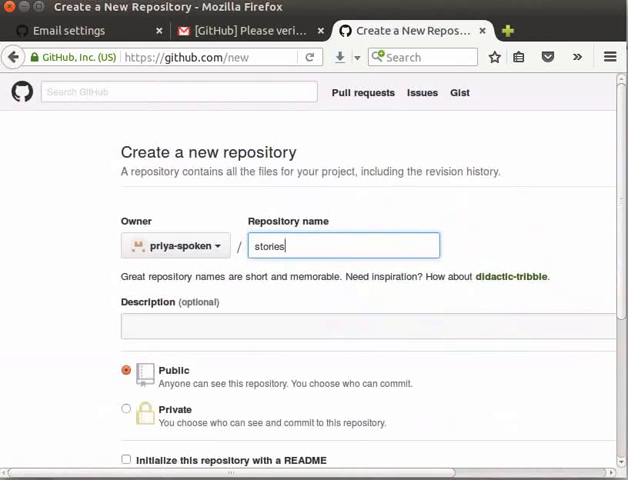
{"action": "left_click", "coordinate": [242, 327]}
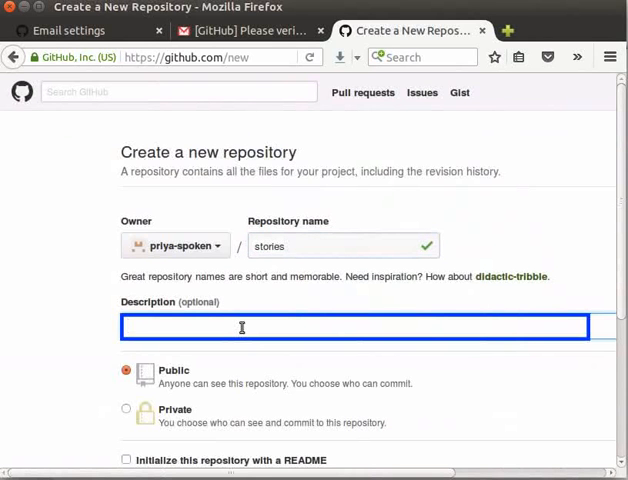
{"action": "scroll", "scroll_direction": "down", "scroll_amount": 3}
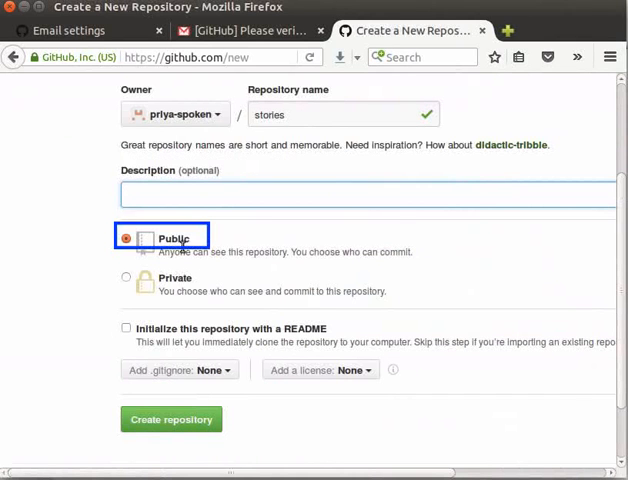
{"action": "mouse_move", "coordinate": [206, 240]}
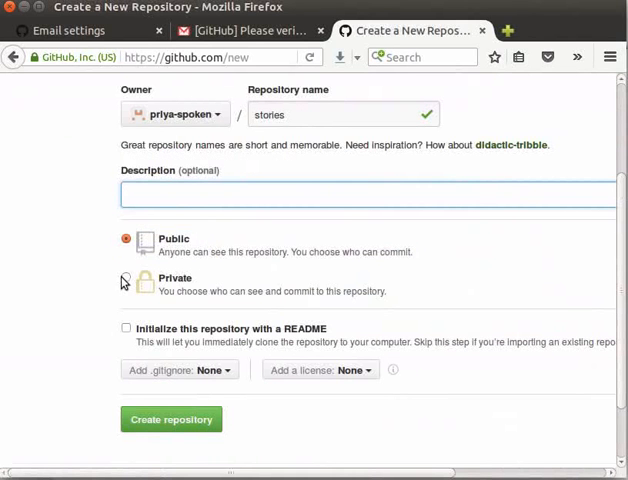
{"action": "left_click", "coordinate": [126, 278]}
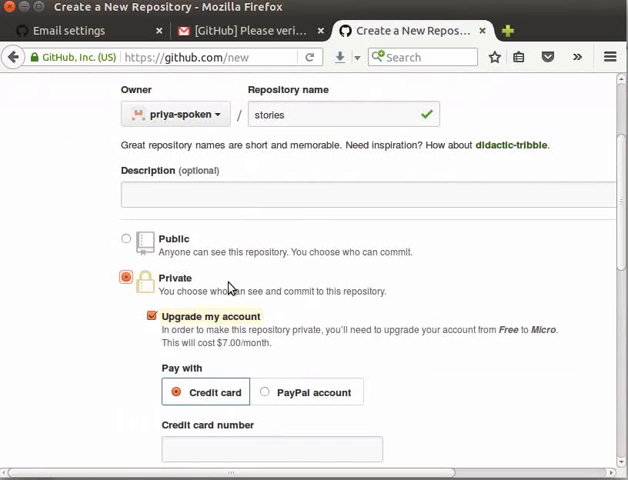
Switch the repository back to Public and tick 'Initialize this repository with a README'.
{"action": "left_click", "coordinate": [126, 238]}
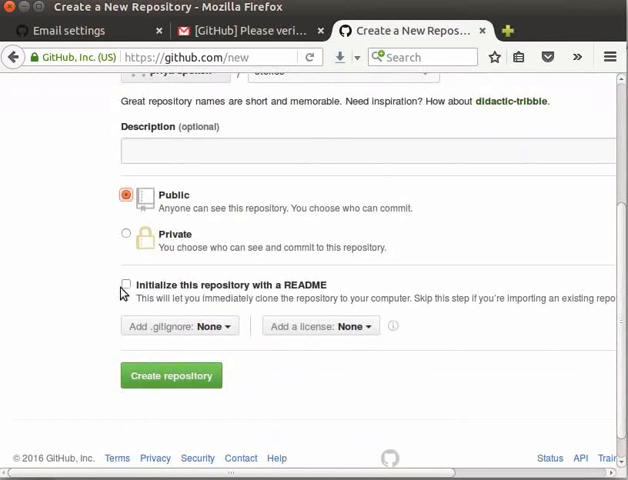
{"action": "left_click", "coordinate": [126, 285]}
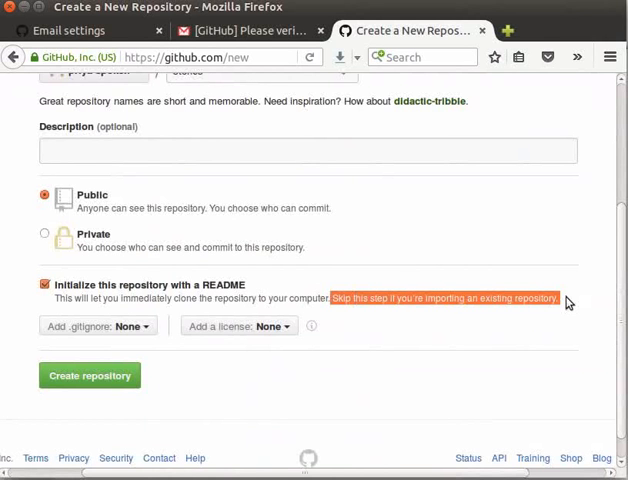
{"action": "mouse_move", "coordinate": [389, 333]}
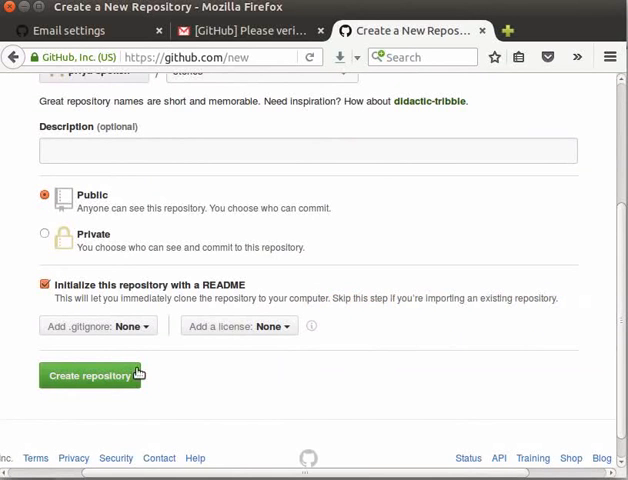
Create the stories repository and review its README, commit and branch details.
{"action": "left_click", "coordinate": [91, 374]}
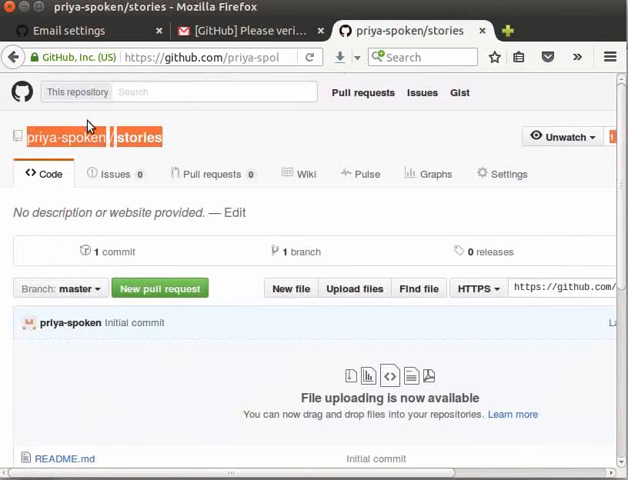
{"action": "mouse_move", "coordinate": [12, 159]}
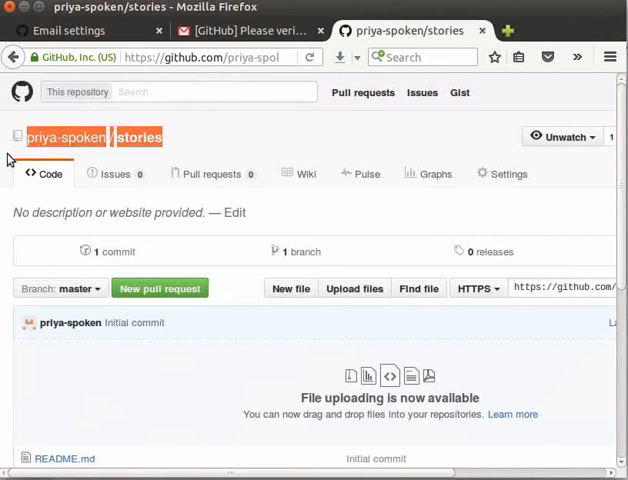
{"action": "scroll", "scroll_direction": "down", "scroll_amount": 3}
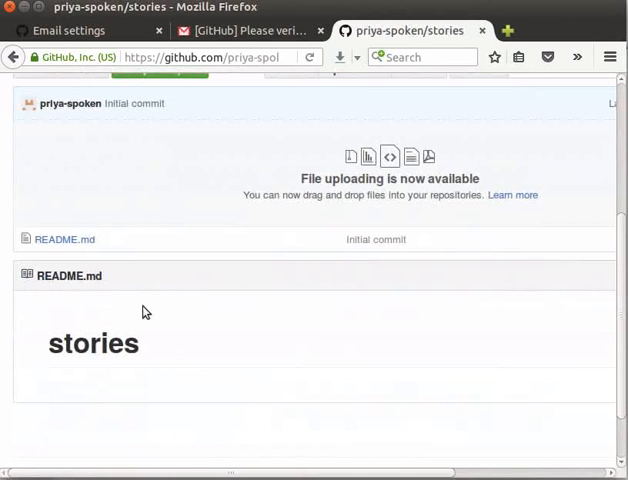
{"action": "mouse_move", "coordinate": [94, 289]}
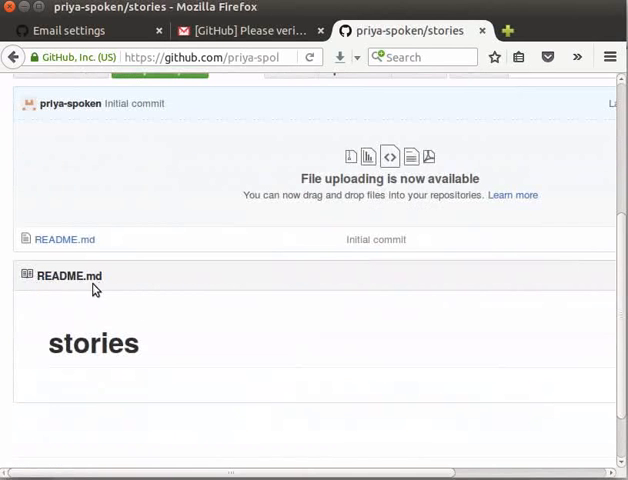
{"action": "mouse_move", "coordinate": [112, 289]}
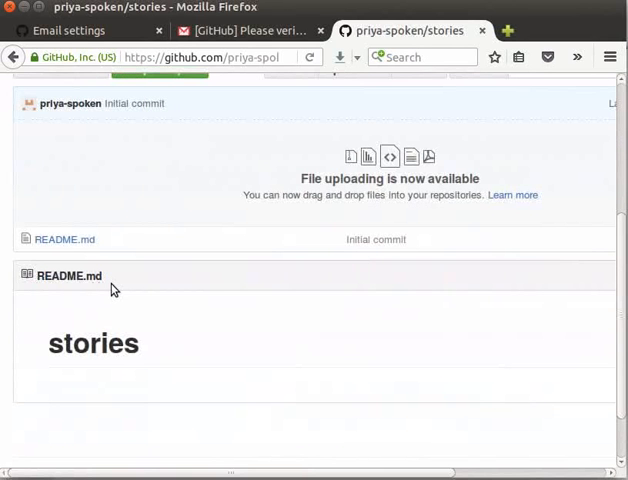
{"action": "scroll", "scroll_direction": "up", "scroll_amount": 3}
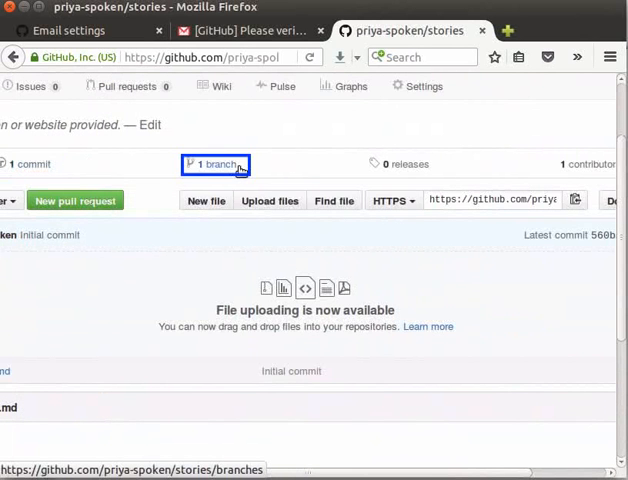
{"action": "mouse_move", "coordinate": [587, 164]}
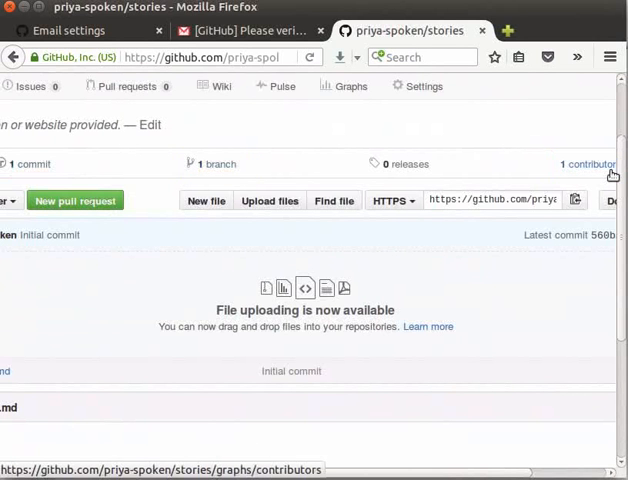
{"action": "mouse_move", "coordinate": [606, 171]}
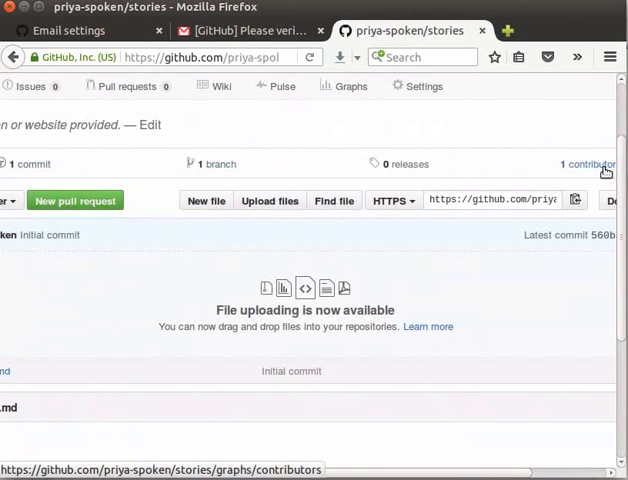
{"action": "mouse_move", "coordinate": [500, 171]}
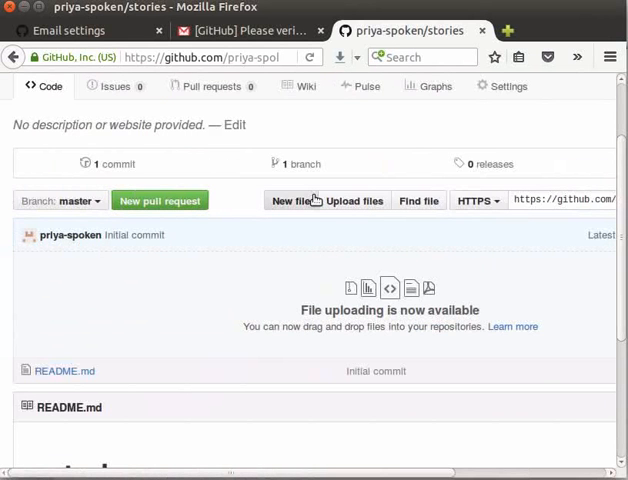
Create a new file kids-story.html and type its HTML skeleton with title Story.
{"action": "left_click", "coordinate": [291, 200]}
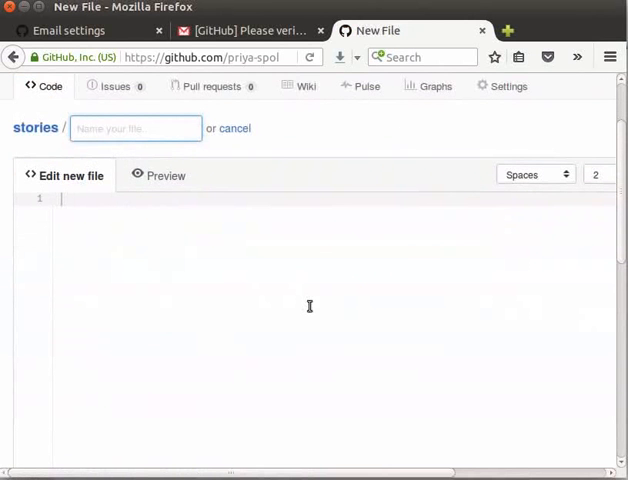
{"action": "type", "text": "kids-story"}
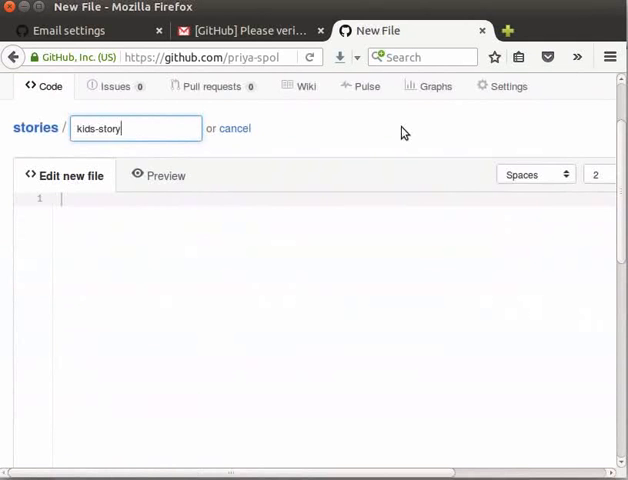
{"action": "type", "text": ".html"}
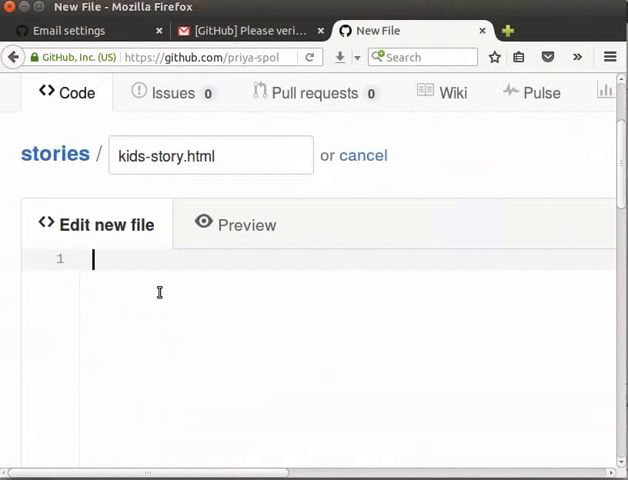
{"action": "type", "text": "<html>"}
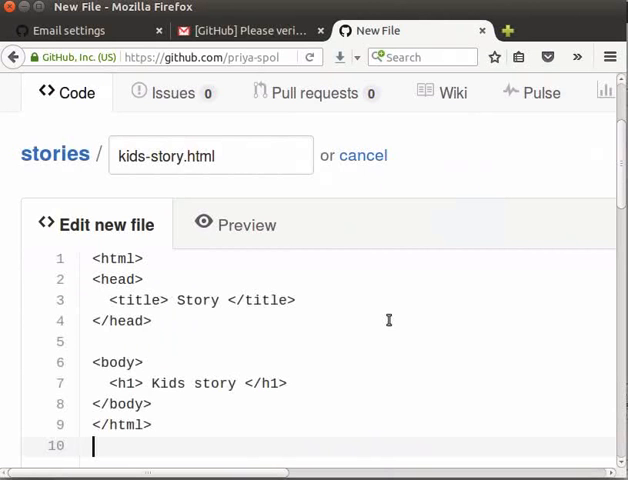
{"action": "scroll", "scroll_direction": "down", "scroll_amount": 3}
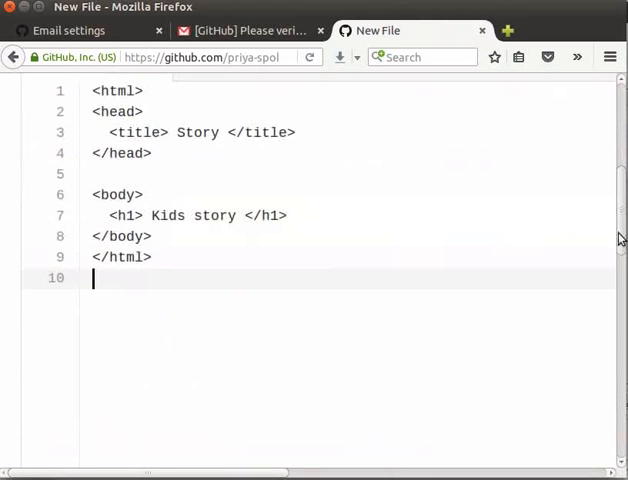
Commit kids-story.html to master with description 'Added first file of the repository.'.
{"action": "scroll", "scroll_direction": "down", "scroll_amount": 3}
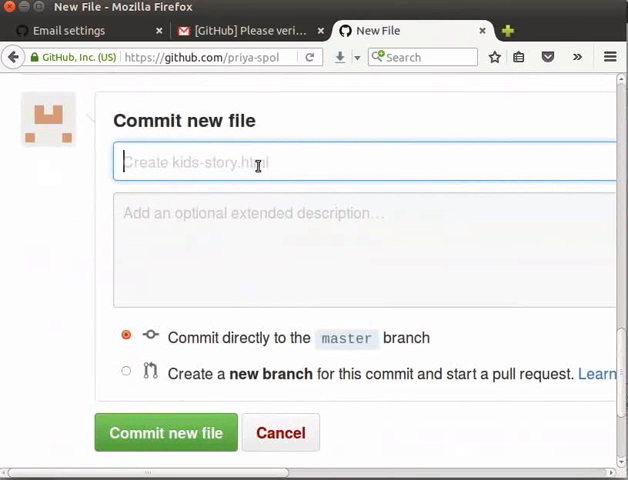
{"action": "mouse_move", "coordinate": [579, 174]}
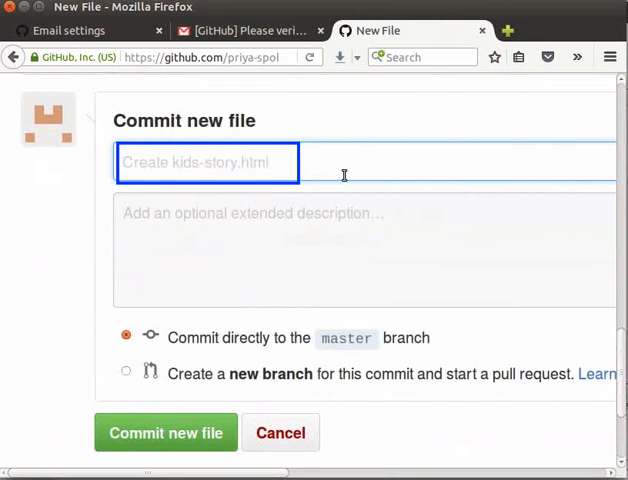
{"action": "mouse_move", "coordinate": [283, 189]}
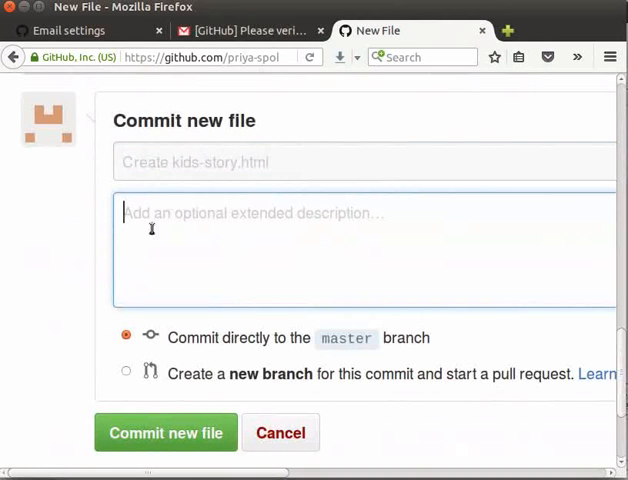
{"action": "mouse_move", "coordinate": [148, 235]}
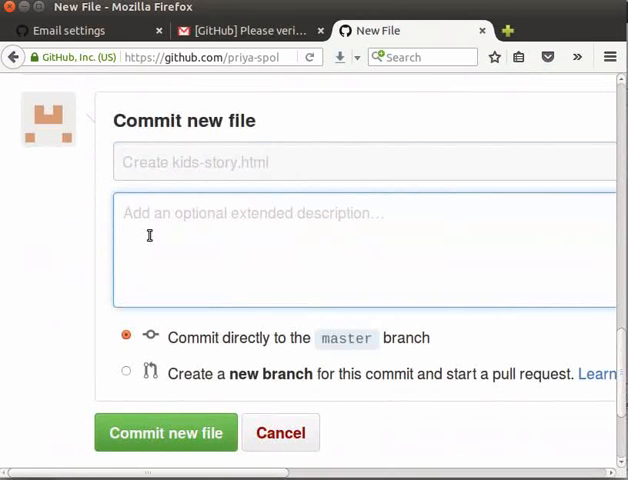
{"action": "type", "text": "A"}
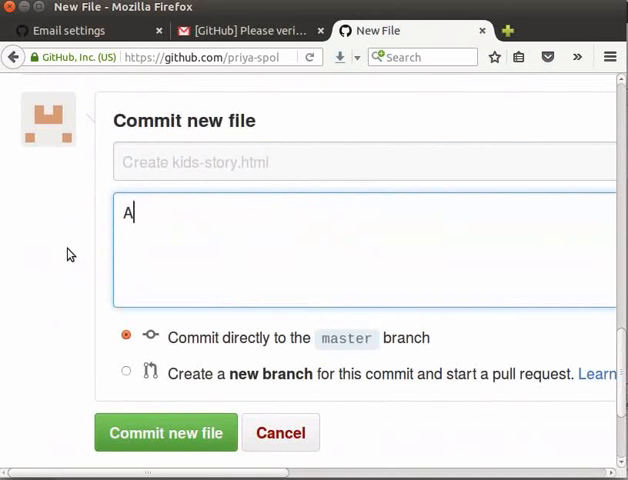
{"action": "type", "text": "dded first file of the"}
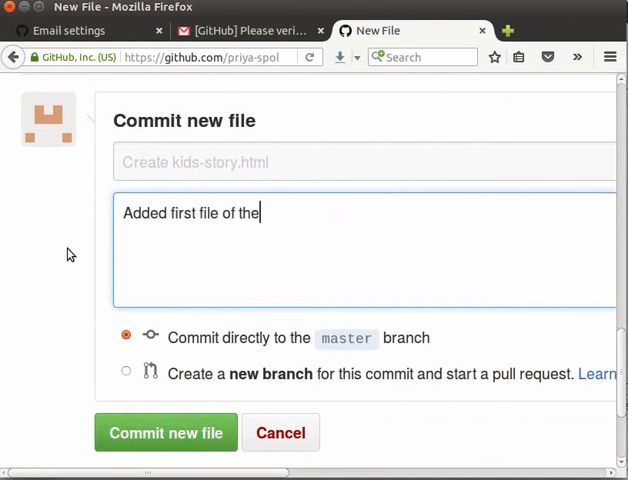
{"action": "type", "text": "repository."}
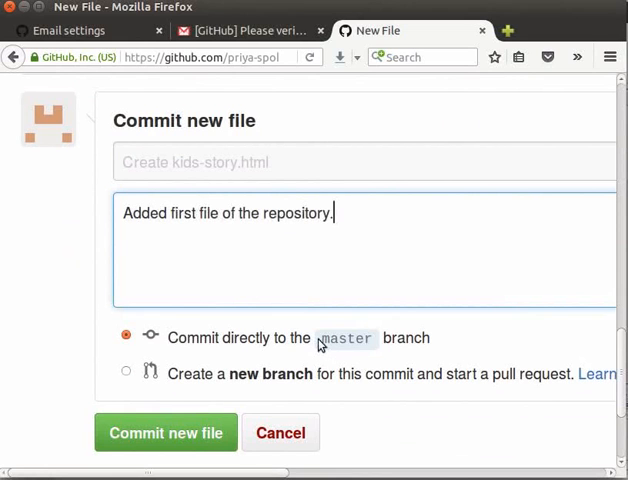
{"action": "mouse_move", "coordinate": [379, 347]}
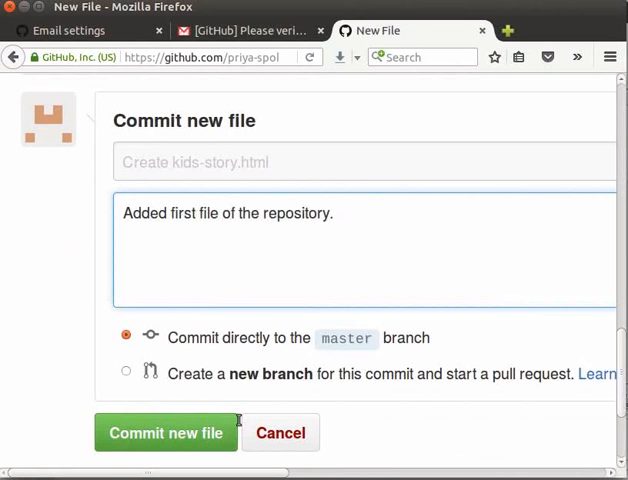
{"action": "left_click", "coordinate": [165, 433]}
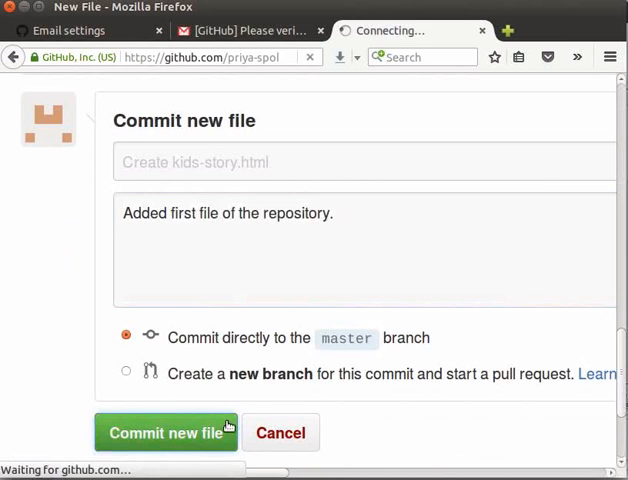
Open the stories repository's '2 commits' history and scroll through its entries.
{"action": "left_click", "coordinate": [164, 432]}
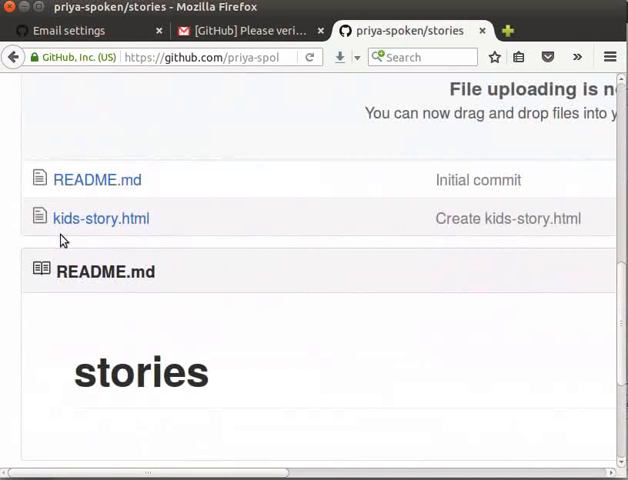
{"action": "mouse_move", "coordinate": [163, 235]}
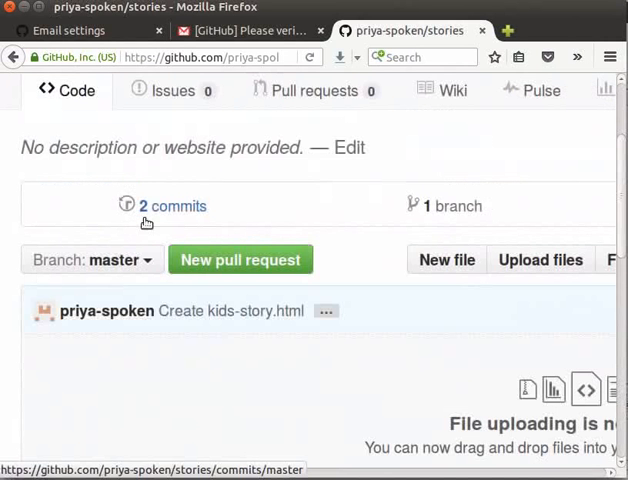
{"action": "mouse_move", "coordinate": [228, 224]}
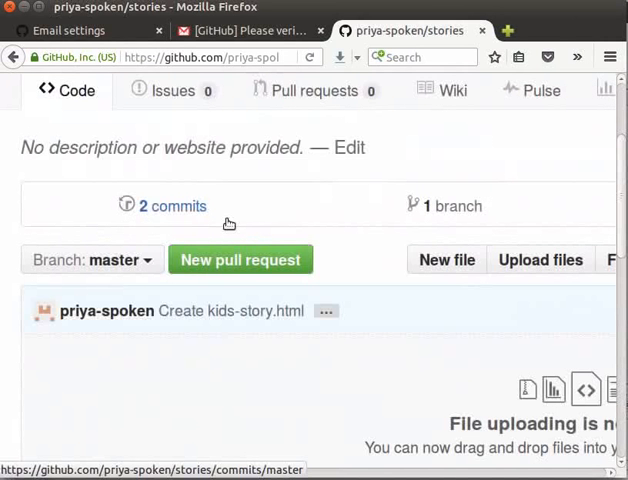
{"action": "left_click", "coordinate": [172, 205]}
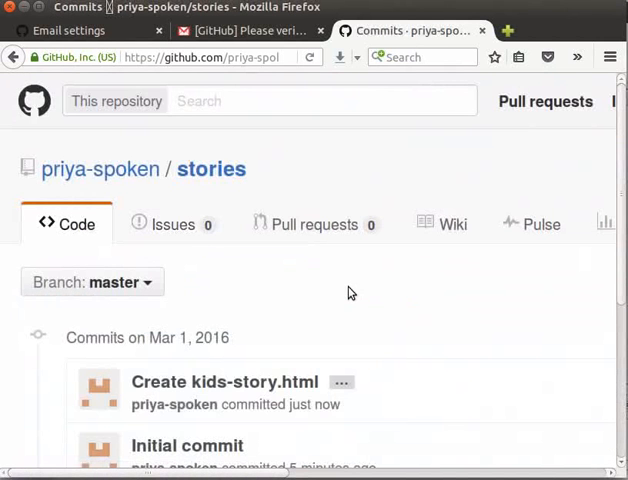
{"action": "scroll", "scroll_direction": "down", "scroll_amount": 3}
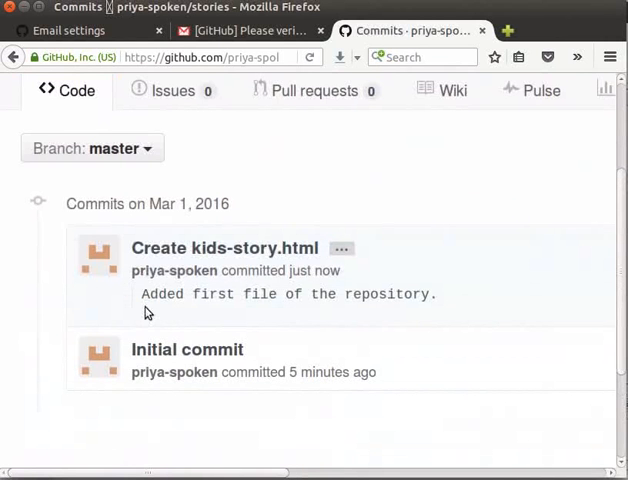
{"action": "mouse_move", "coordinate": [434, 318]}
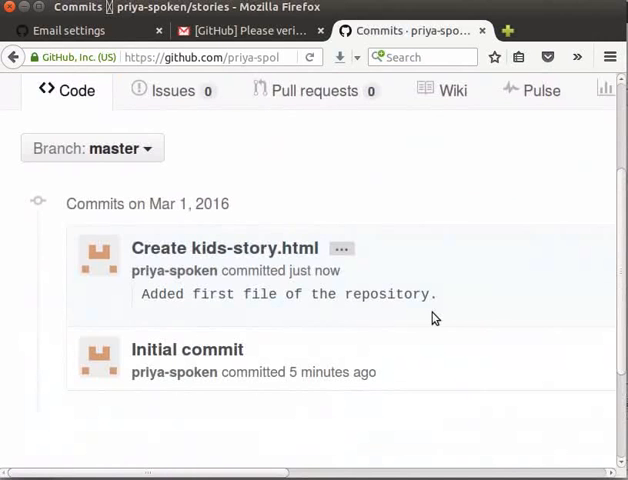
{"action": "mouse_move", "coordinate": [487, 321]}
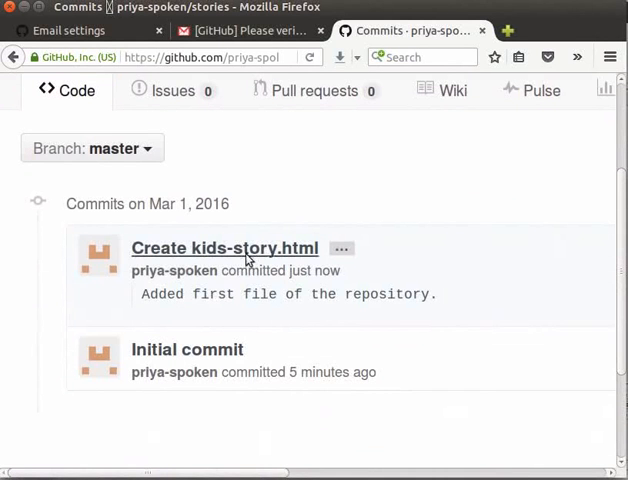
Review the Create kids-story.html commit: one changed file with 9 additions and 0 deletions.
{"action": "left_click", "coordinate": [223, 247]}
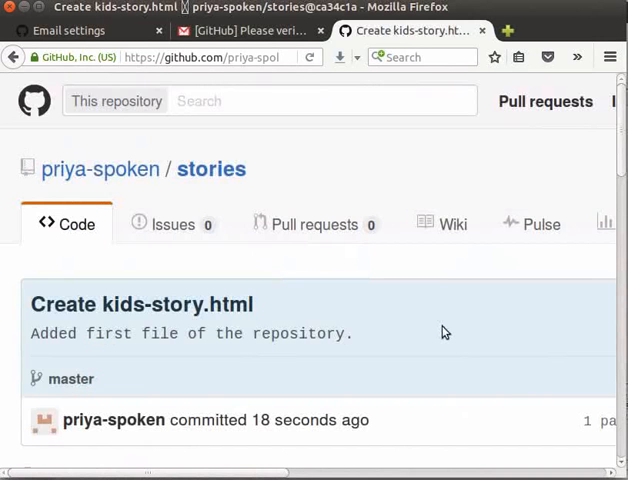
{"action": "scroll", "scroll_direction": "down", "scroll_amount": 3}
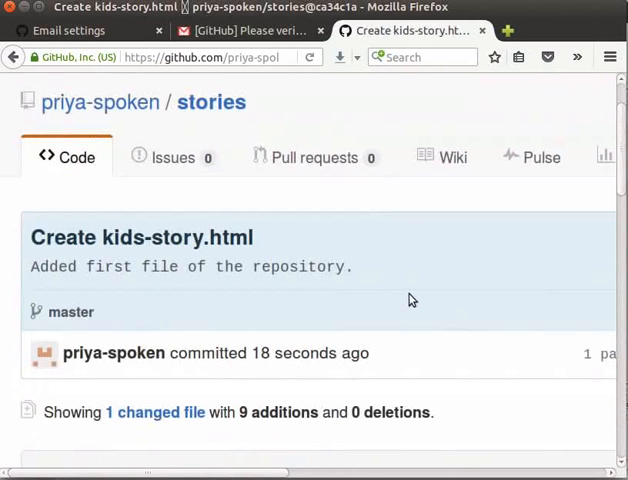
{"action": "mouse_move", "coordinate": [18, 62]}
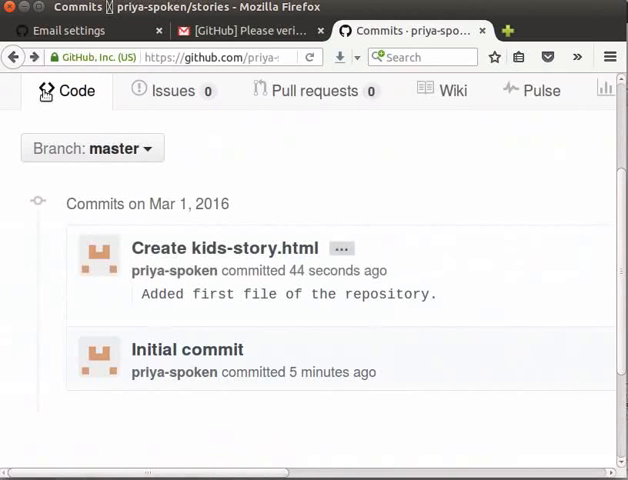
{"action": "mouse_move", "coordinate": [48, 97]}
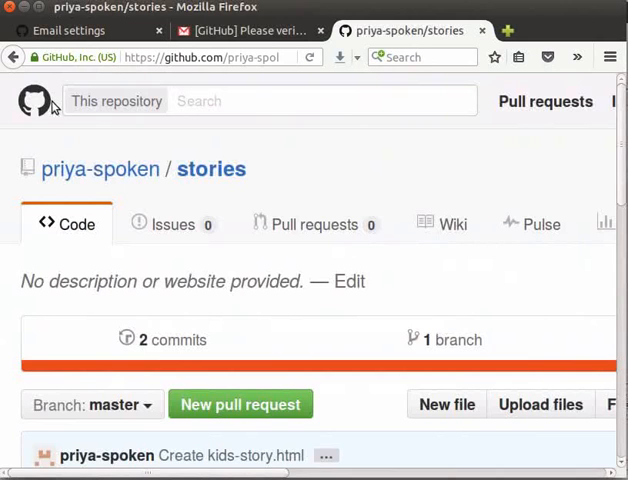
Create a branch named new-chapter from master using the branch dropdown.
{"action": "scroll", "scroll_direction": "down", "scroll_amount": 3}
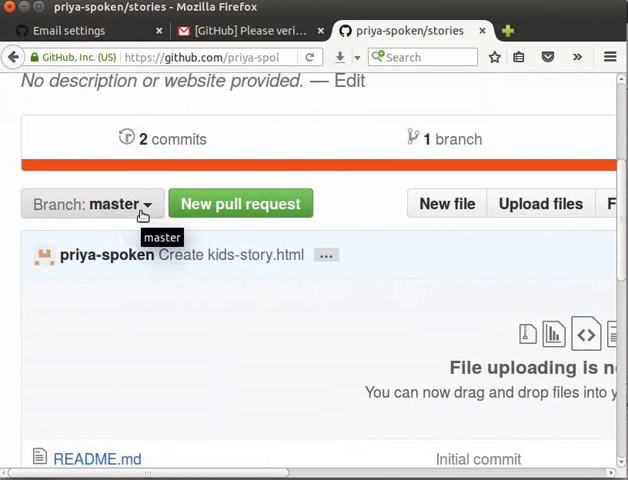
{"action": "left_click", "coordinate": [90, 203]}
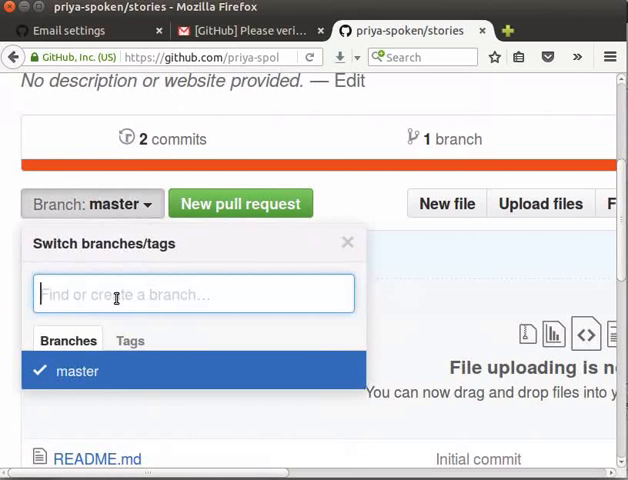
{"action": "type", "text": "new-"}
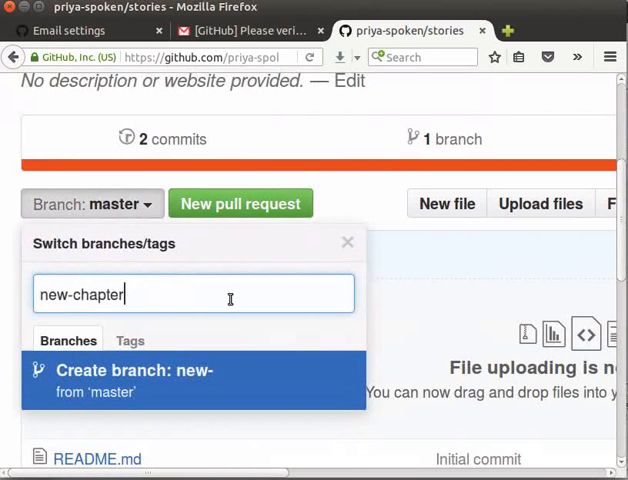
{"action": "type", "text": "chapter"}
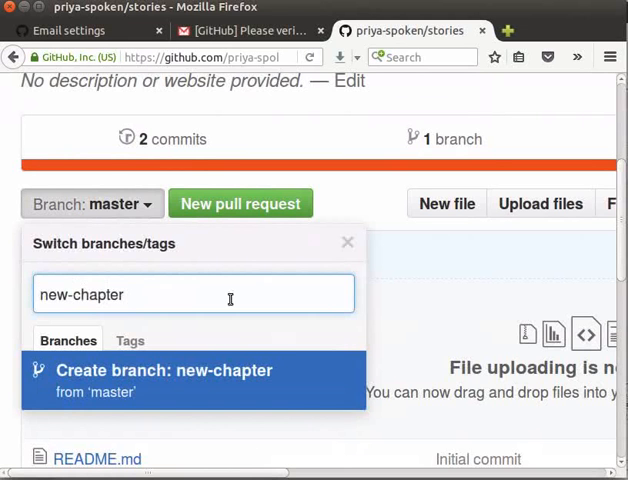
{"action": "left_click", "coordinate": [164, 370]}
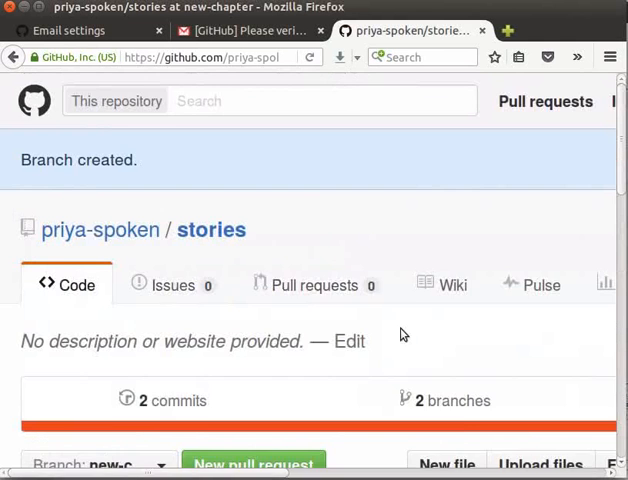
{"action": "scroll", "scroll_direction": "down", "scroll_amount": 3}
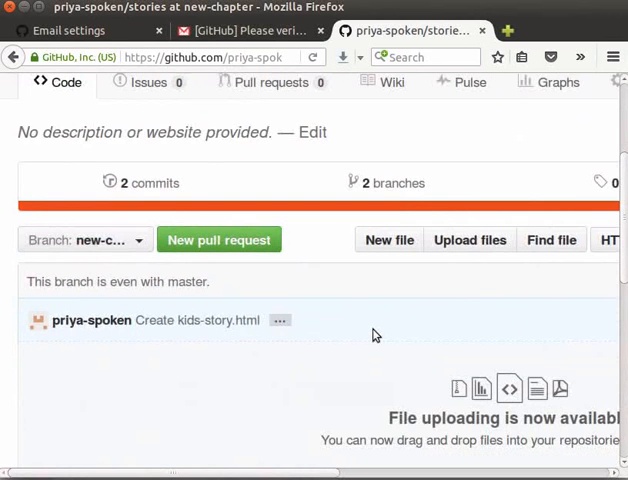
{"action": "scroll", "scroll_direction": "down", "scroll_amount": 3}
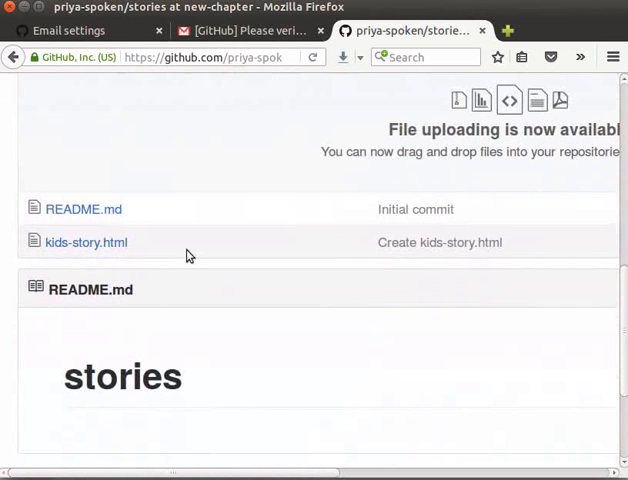
{"action": "mouse_move", "coordinate": [172, 247]}
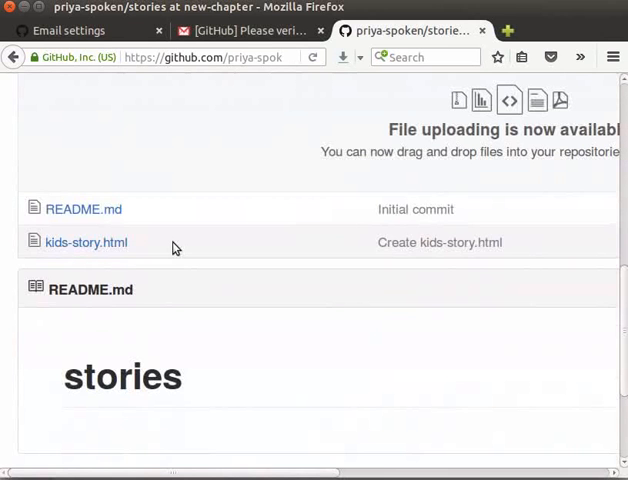
{"action": "mouse_move", "coordinate": [114, 255]}
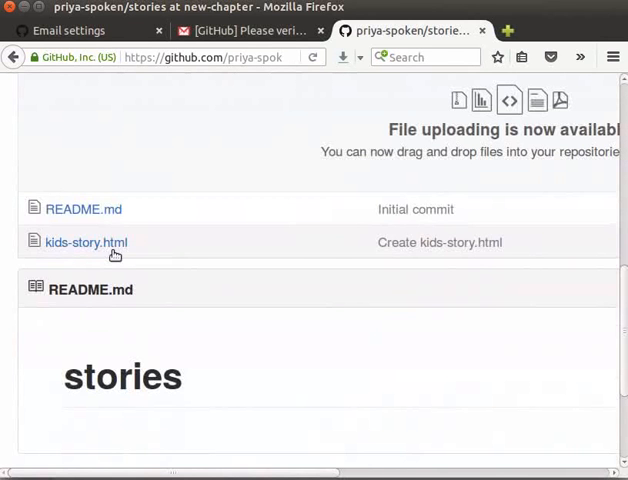
{"action": "mouse_move", "coordinate": [105, 242]}
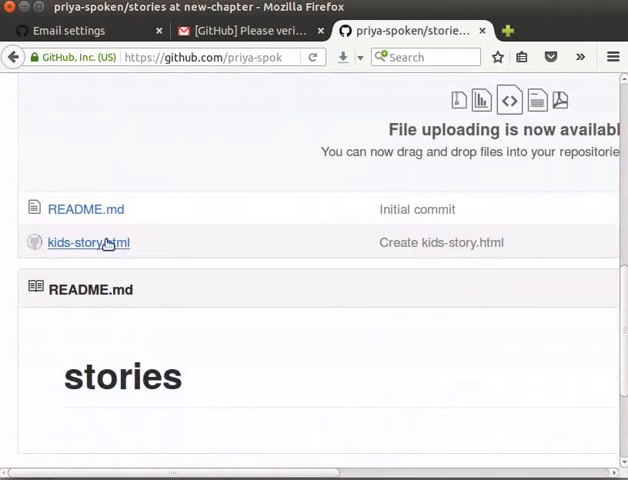
Edit kids-story.html on new-chapter and commit the change directly to that branch.
{"action": "left_click", "coordinate": [87, 242]}
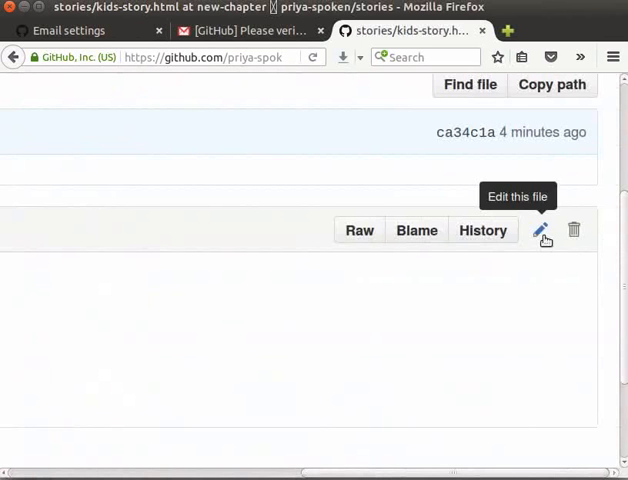
{"action": "left_click", "coordinate": [540, 232]}
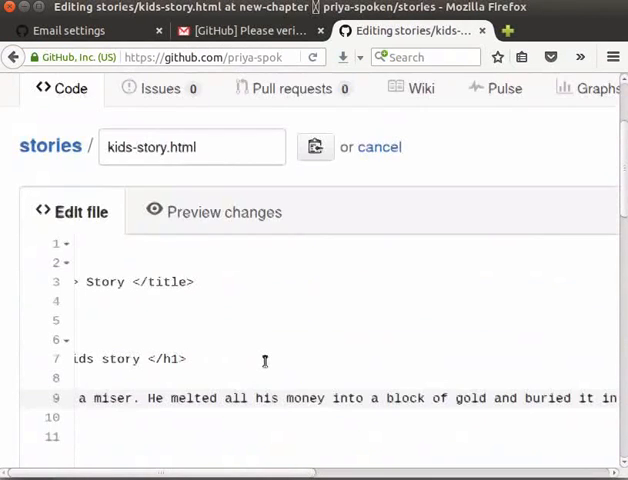
{"action": "scroll", "scroll_direction": "down", "scroll_amount": 3}
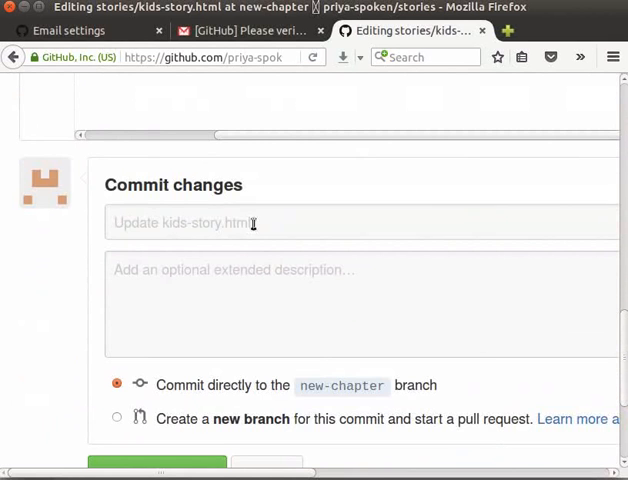
{"action": "scroll", "scroll_direction": "down", "scroll_amount": 3}
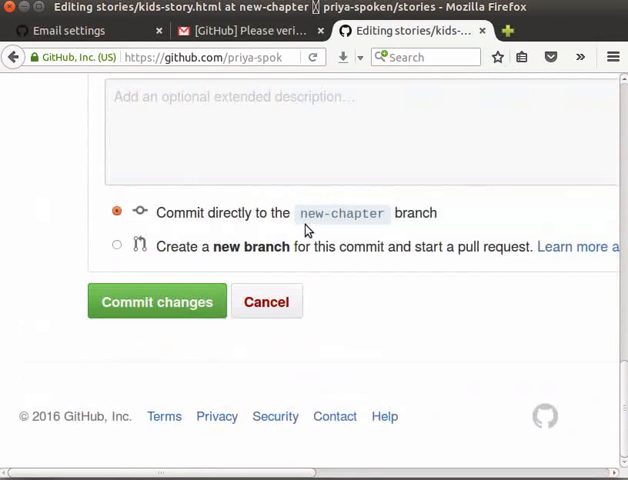
{"action": "mouse_move", "coordinate": [392, 226]}
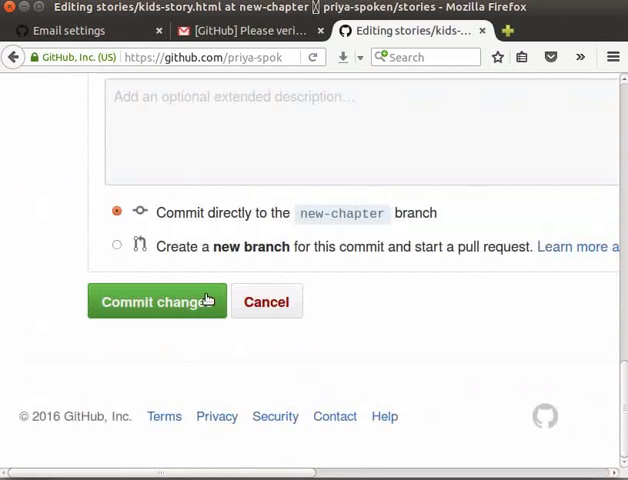
{"action": "left_click", "coordinate": [156, 301]}
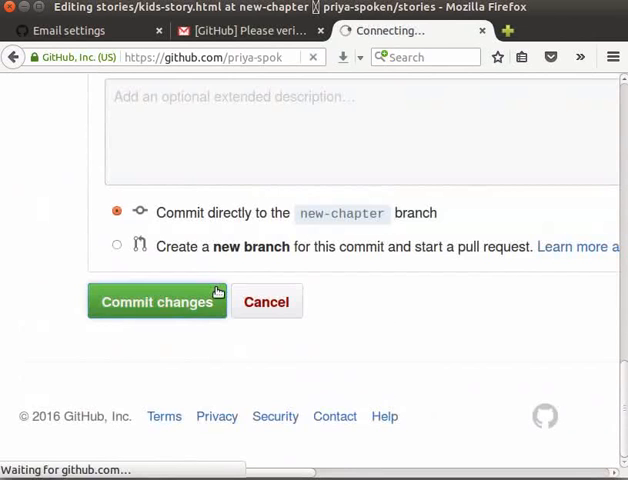
Compare commit histories: master lacks the Update kids-story.html commit that new-chapter has.
{"action": "left_click", "coordinate": [156, 301]}
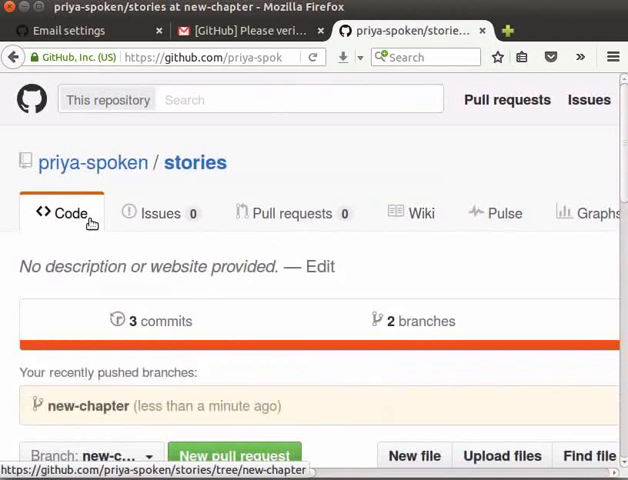
{"action": "left_click", "coordinate": [161, 320]}
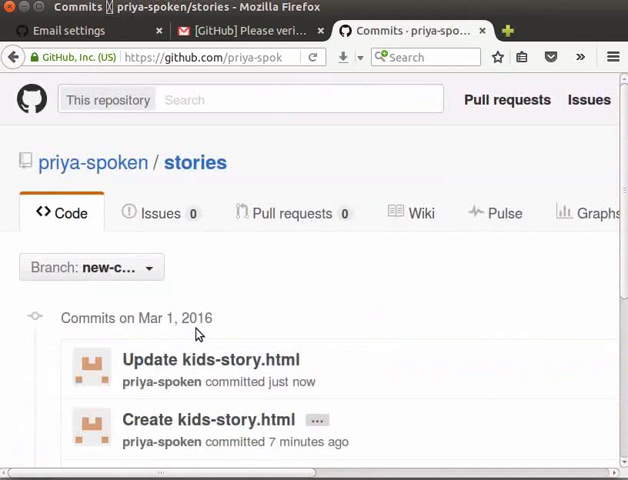
{"action": "mouse_move", "coordinate": [203, 323]}
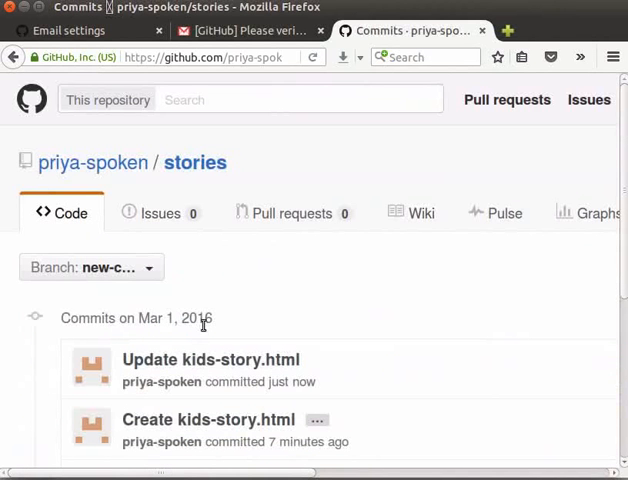
{"action": "mouse_move", "coordinate": [112, 270]}
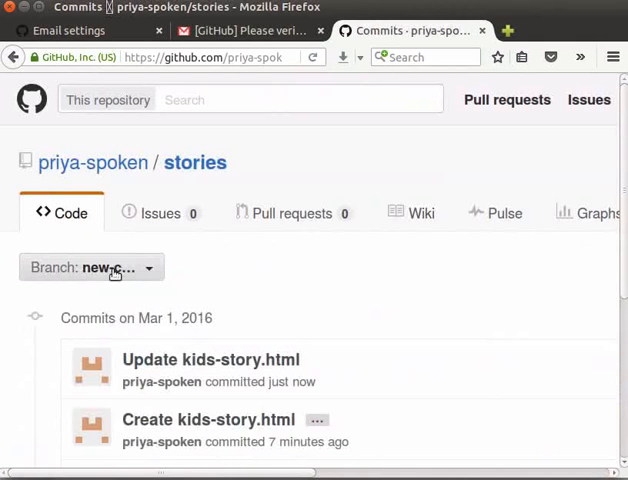
{"action": "mouse_move", "coordinate": [150, 272]}
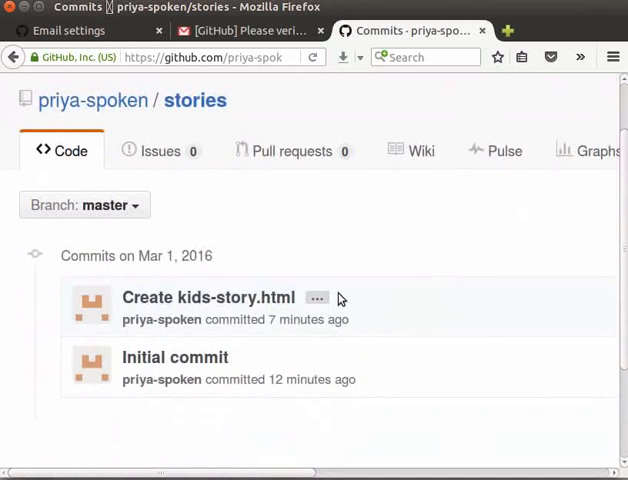
{"action": "mouse_move", "coordinate": [349, 411]}
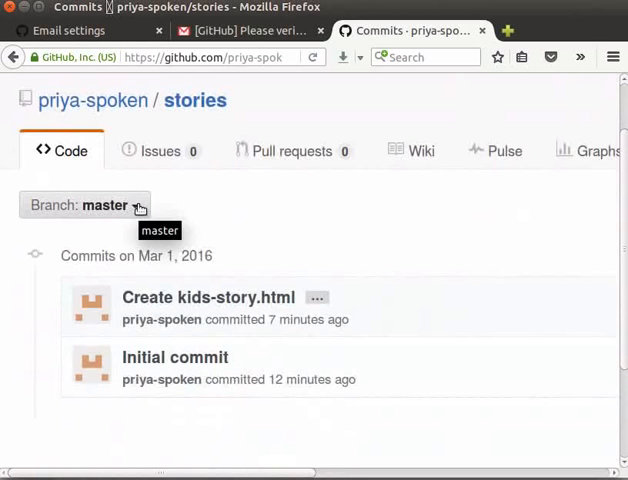
{"action": "left_click", "coordinate": [84, 204]}
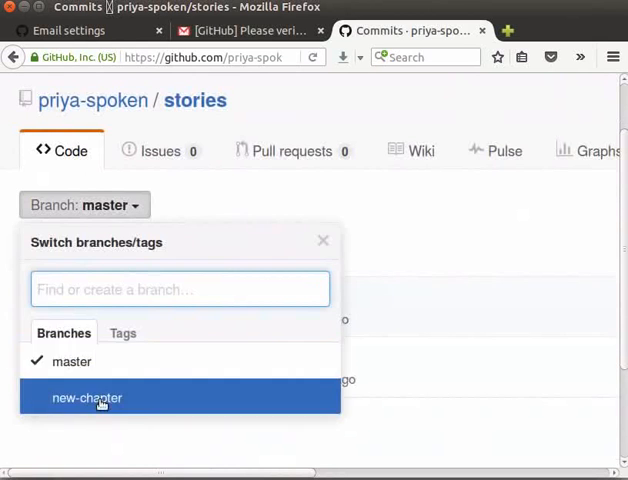
{"action": "left_click", "coordinate": [88, 398]}
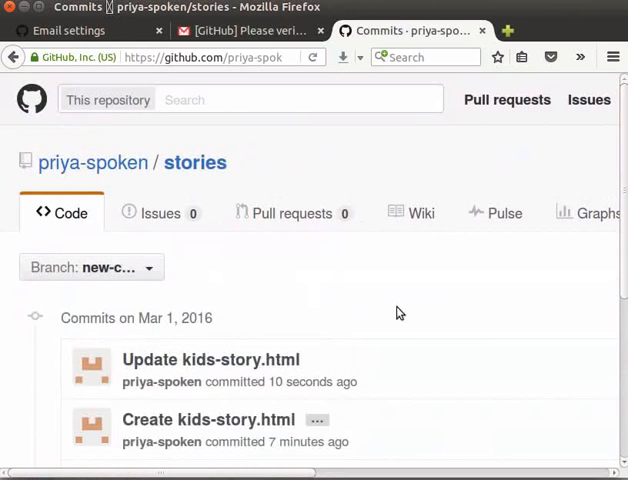
{"action": "scroll", "scroll_direction": "down", "scroll_amount": 3}
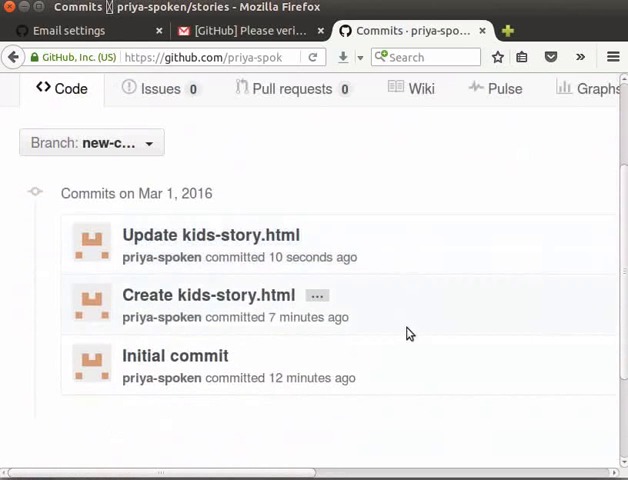
{"action": "mouse_move", "coordinate": [407, 386]}
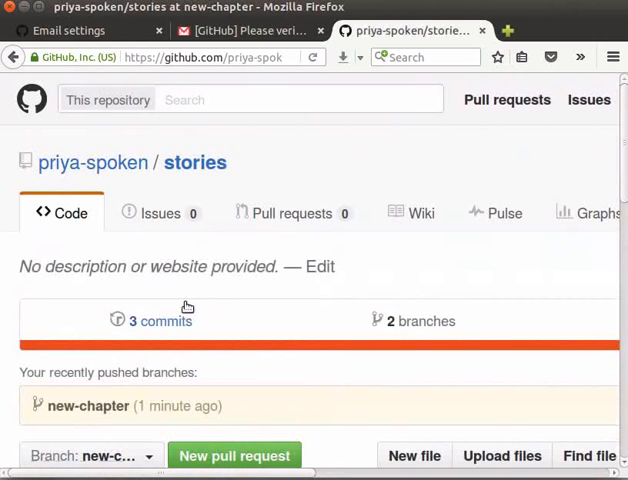
{"action": "mouse_move", "coordinate": [460, 297]}
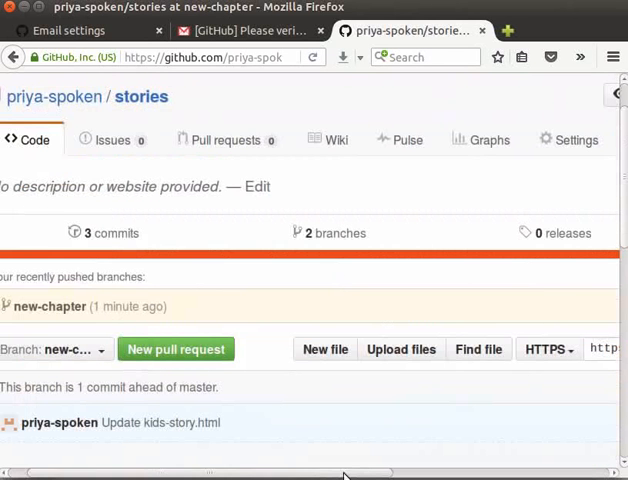
{"action": "mouse_move", "coordinate": [566, 233]}
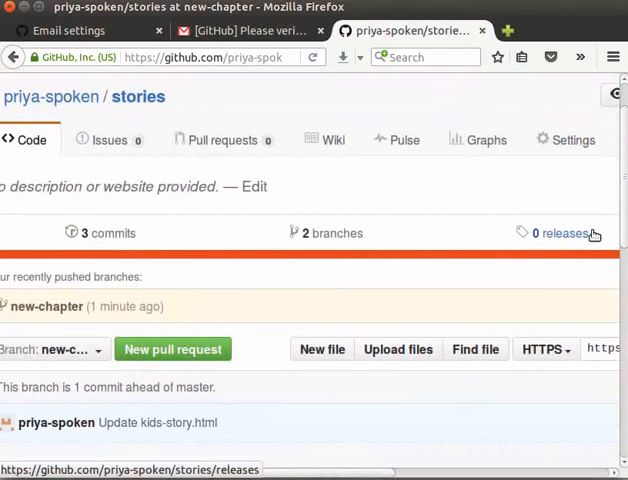
Start drafting a new release from the stories releases page.
{"action": "left_click", "coordinate": [550, 233]}
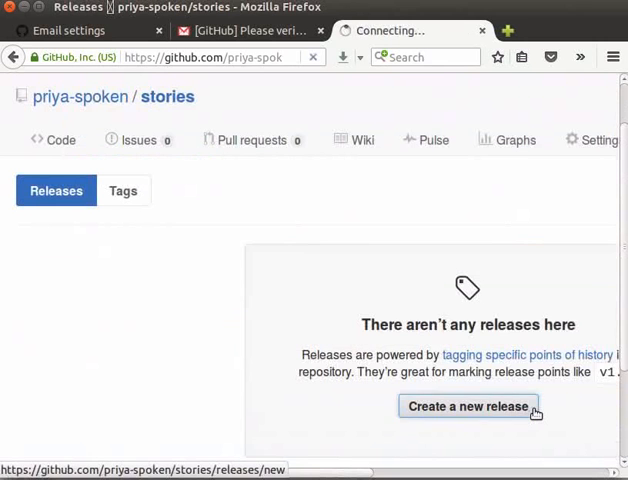
{"action": "left_click", "coordinate": [469, 406]}
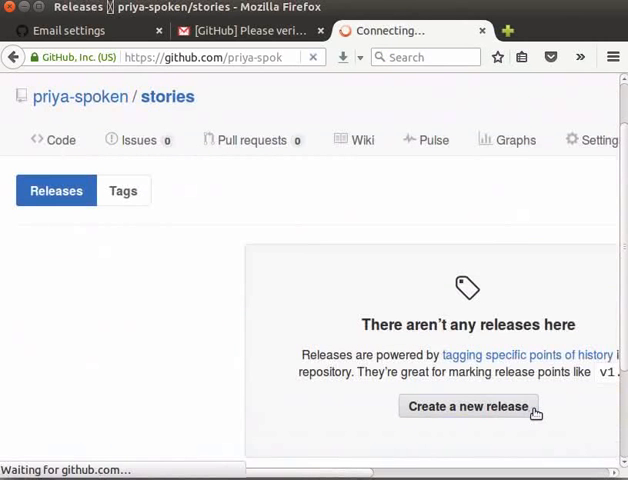
{"action": "left_click", "coordinate": [470, 407]}
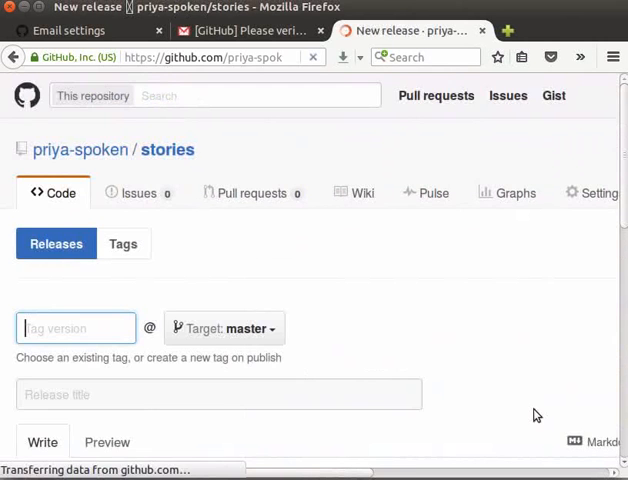
Enter tag V1.0, title 'Version one' and description 'This is the version one.'.
{"action": "scroll", "scroll_direction": "down", "scroll_amount": 3}
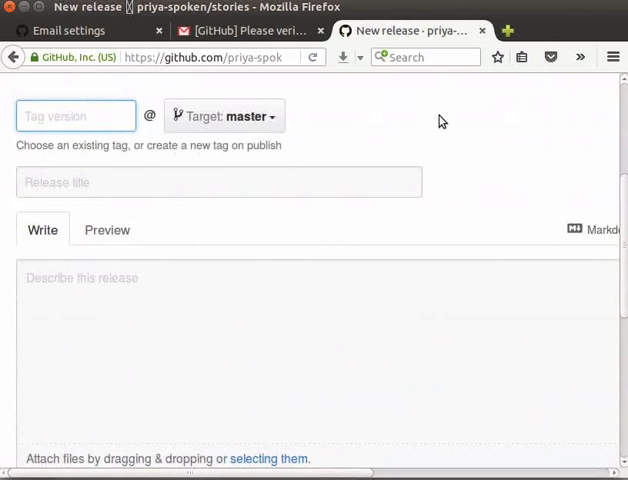
{"action": "type", "text": "V1.0"}
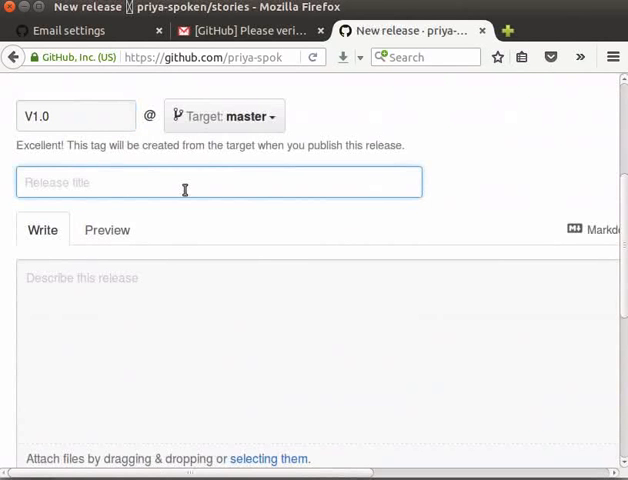
{"action": "type", "text": "Version one"}
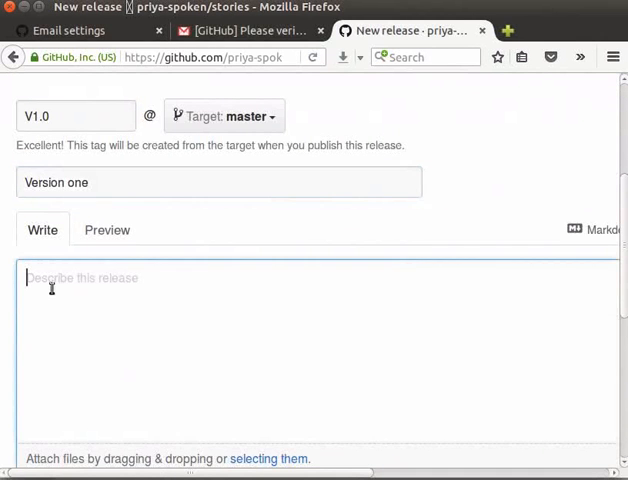
{"action": "type", "text": "This is the version one."}
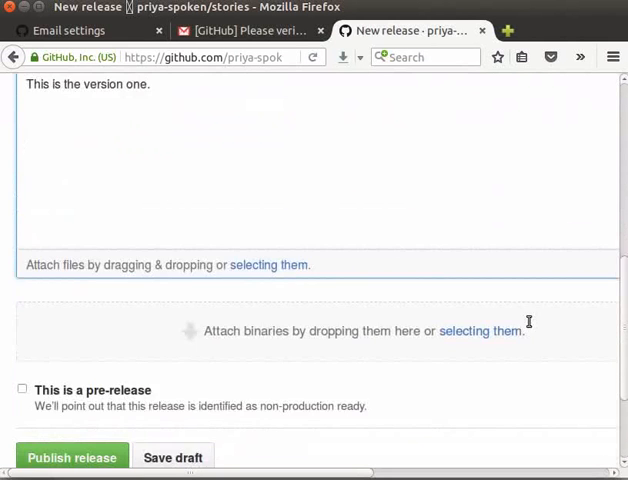
{"action": "scroll", "scroll_direction": "down", "scroll_amount": 3}
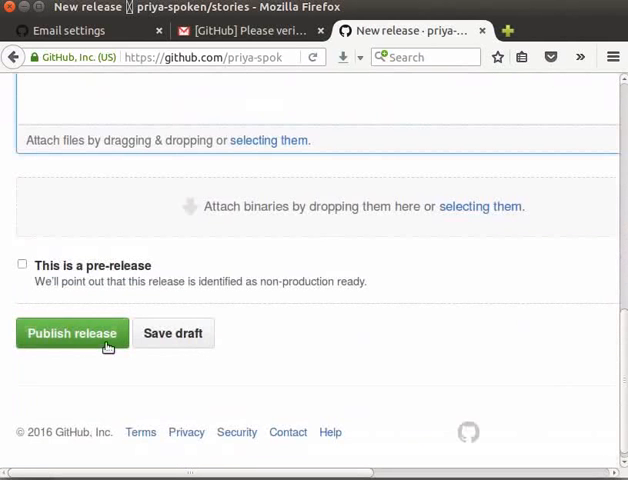
Publish the V1.0 'Version one' release.
{"action": "left_click", "coordinate": [72, 333]}
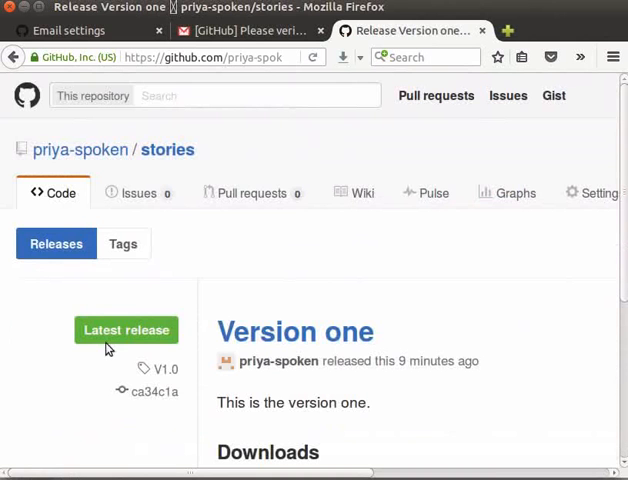
{"action": "mouse_move", "coordinate": [126, 413]}
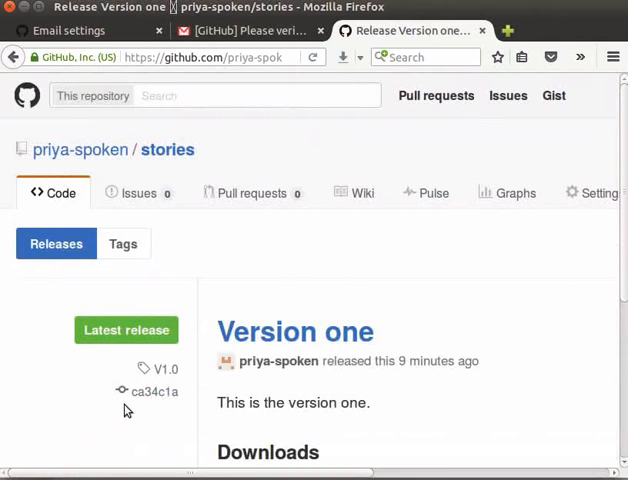
{"action": "mouse_move", "coordinate": [172, 413]}
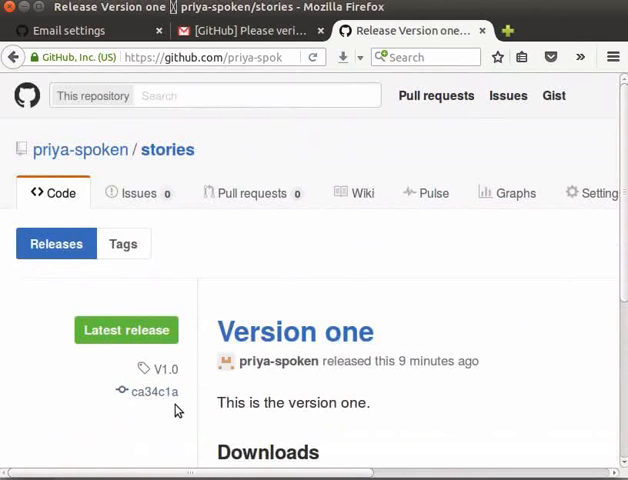